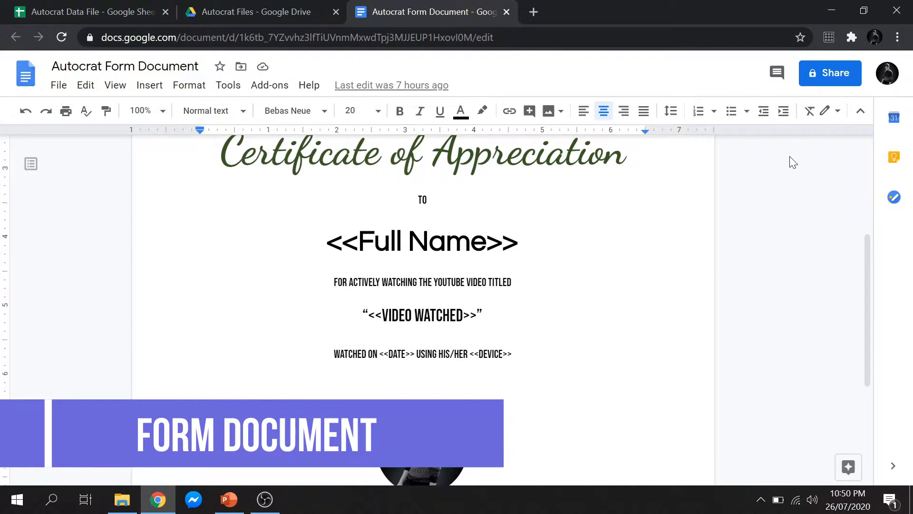
Review the data sheet and reach the Add-ons menu in Google Sheets.
scroll("down", 3)
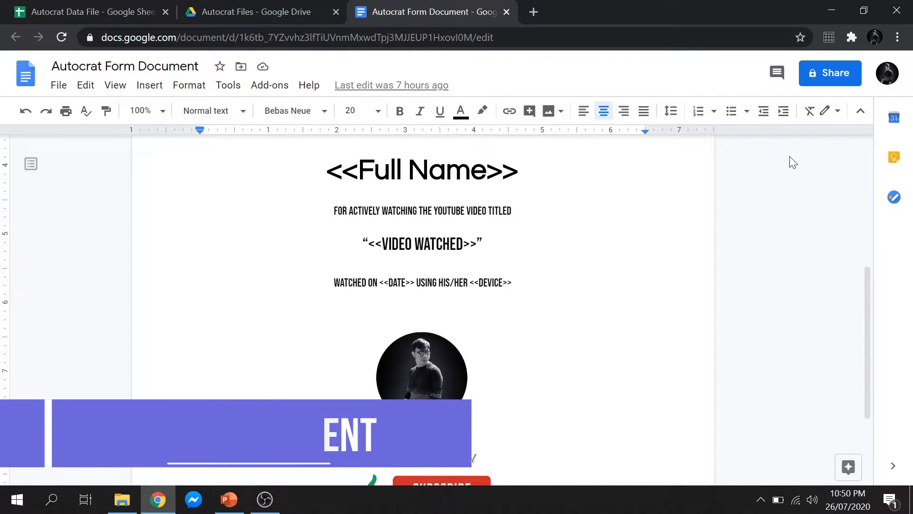
scroll("down", 3)
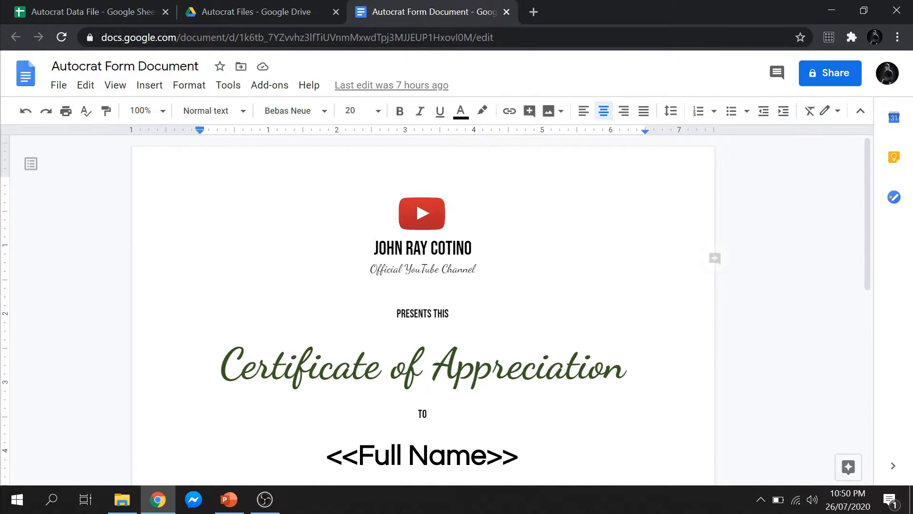
left_click(86, 13)
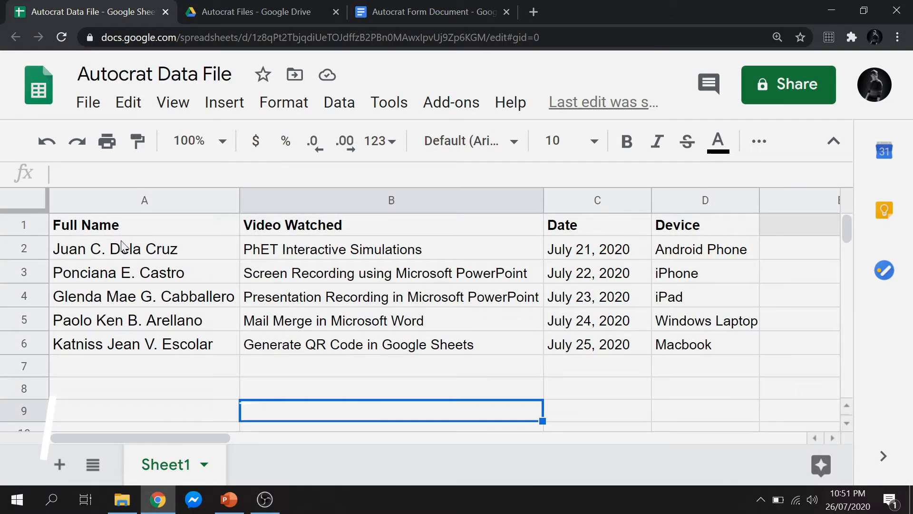
left_click(85, 225)
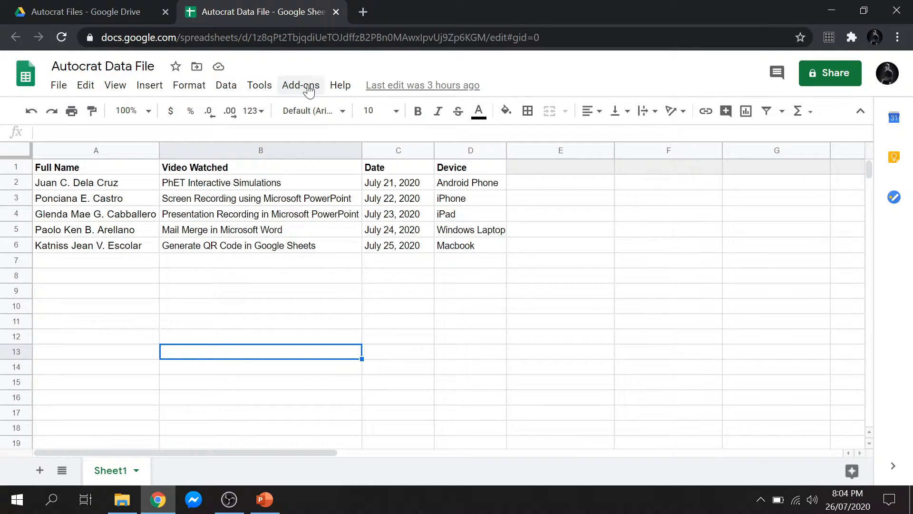
Find Autocrat in the add-on marketplace and start installing it.
left_click(300, 86)
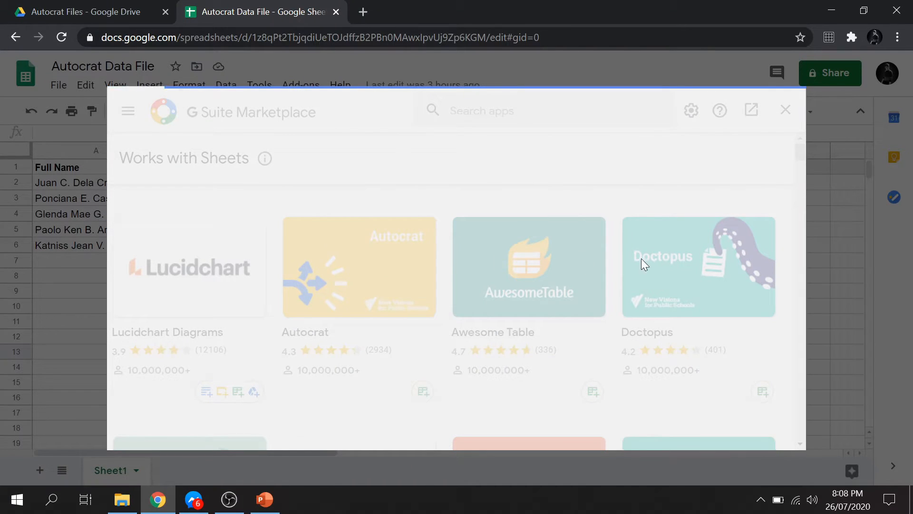
left_click(360, 268)
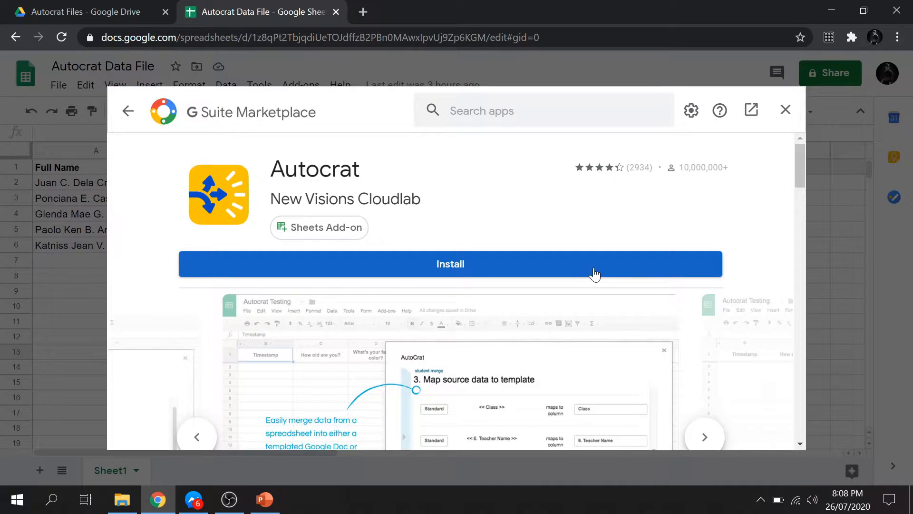
left_click(450, 265)
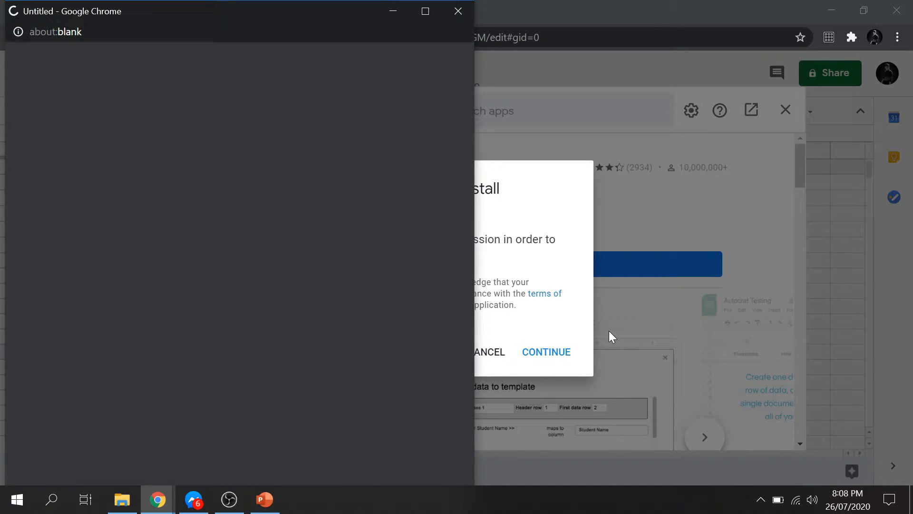
Continue the install, choose the Google account and allow autoCrat access.
left_click(547, 352)
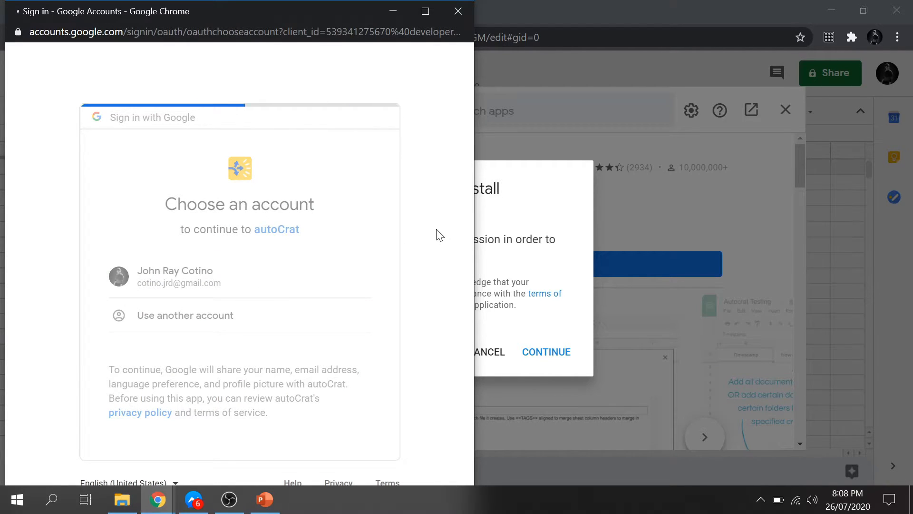
left_click(175, 276)
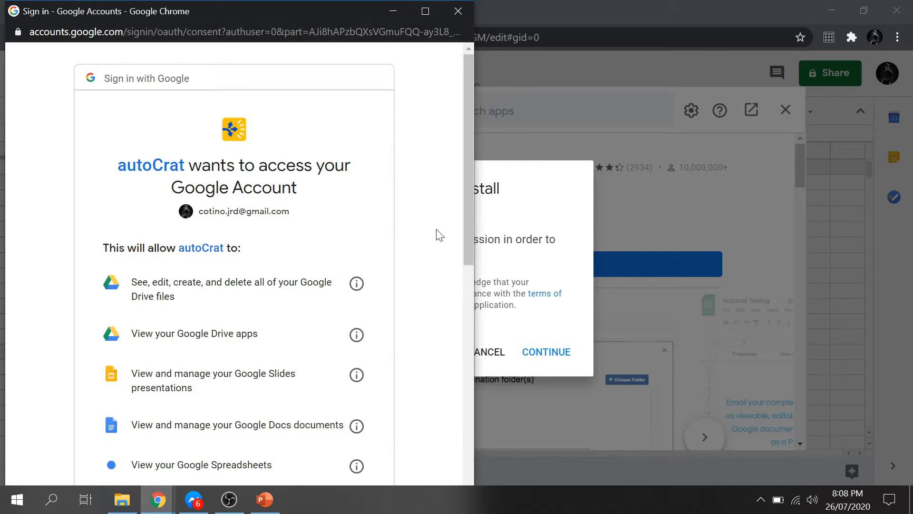
scroll("down", 3)
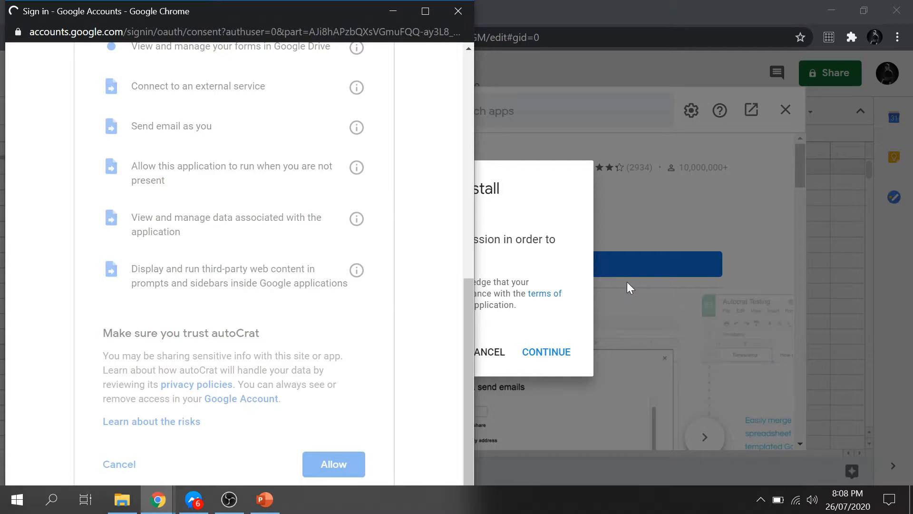
left_click(333, 465)
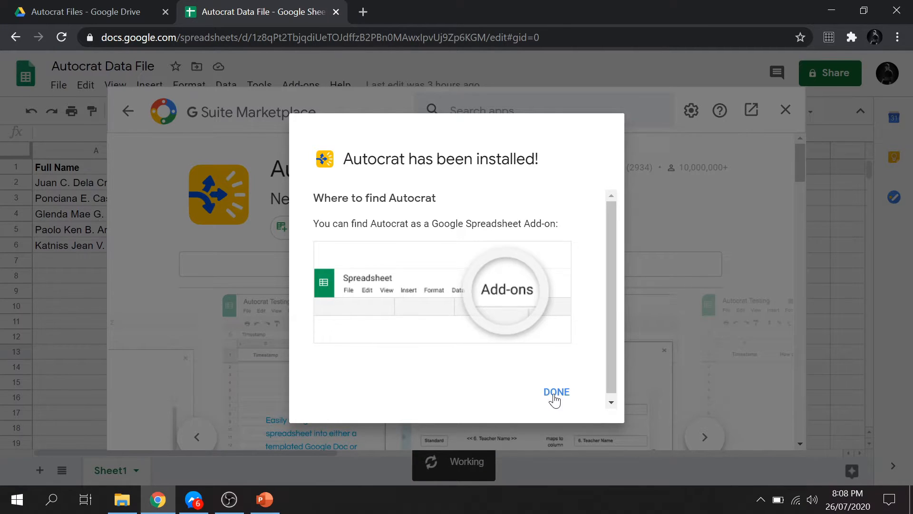
Dismiss the confirmation, close the marketplace and launch Autocrat from Add-ons.
left_click(557, 392)
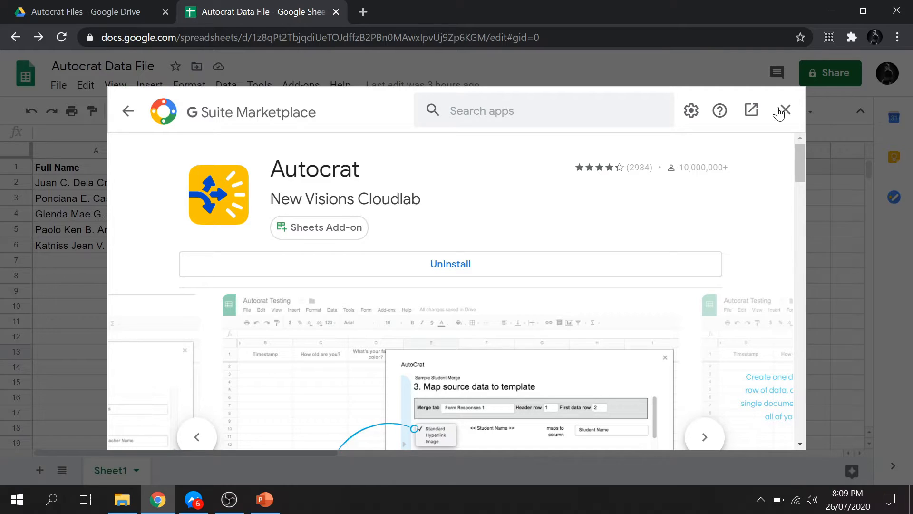
left_click(785, 111)
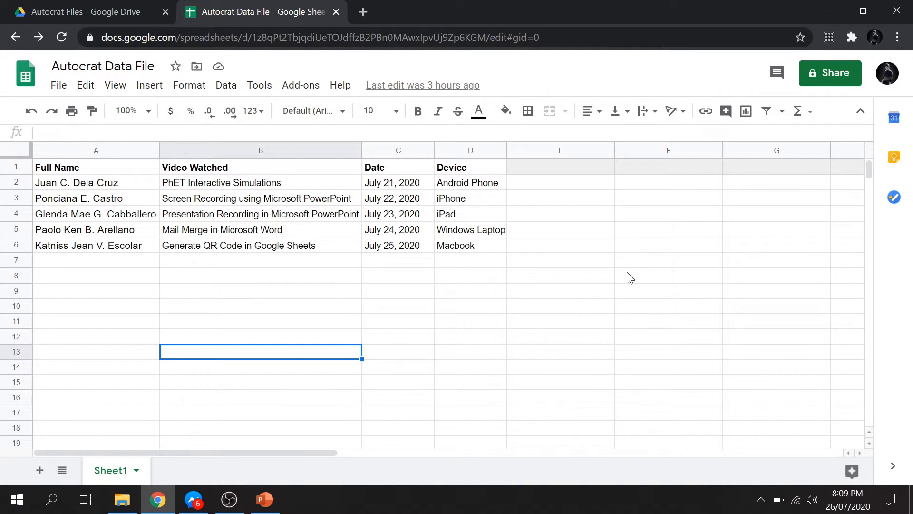
left_click(301, 85)
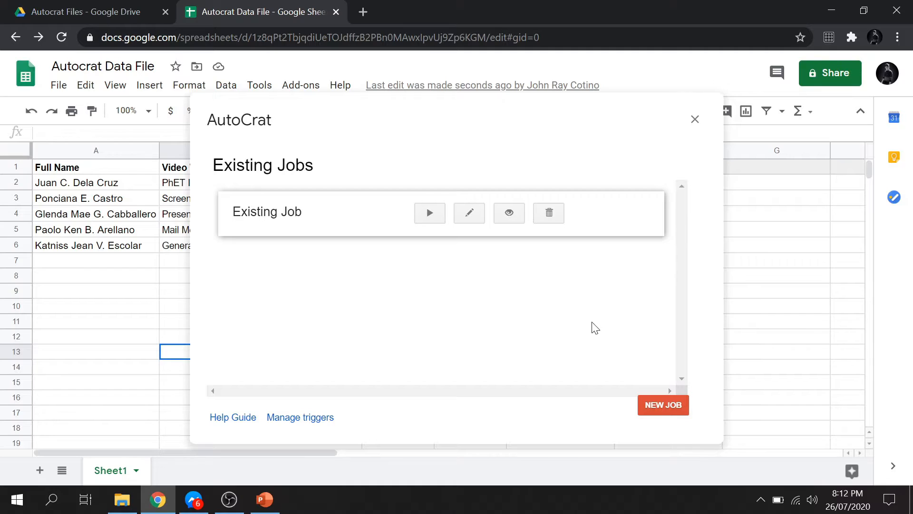
Create a new merge job named 'Sample Autocrat' and continue to template selection.
left_click(663, 405)
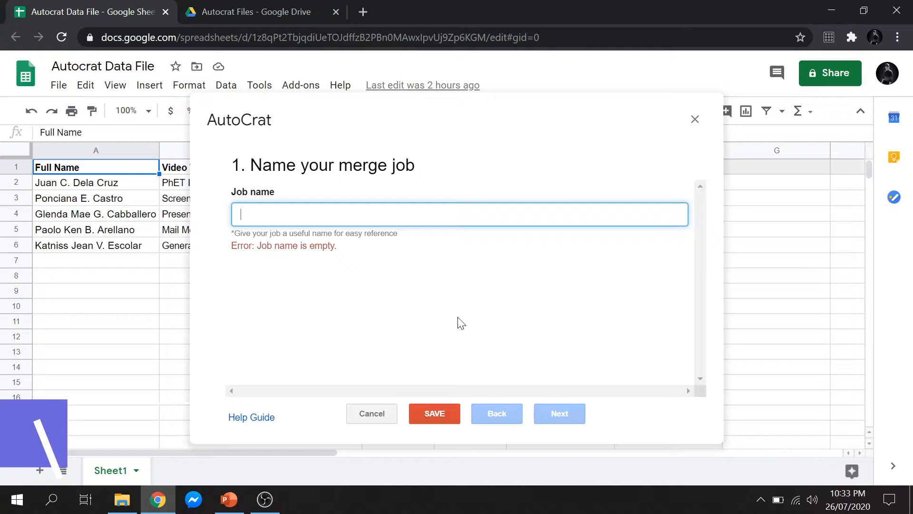
type("Sample Auto")
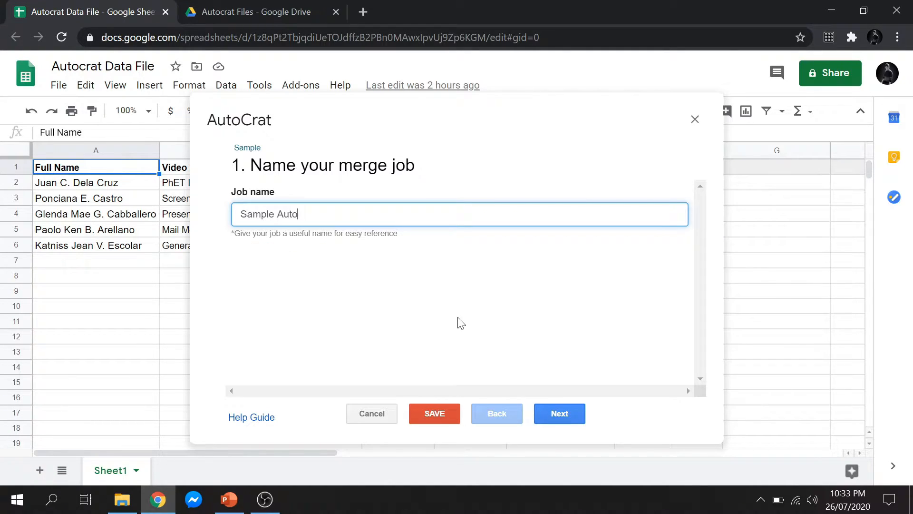
type("crat")
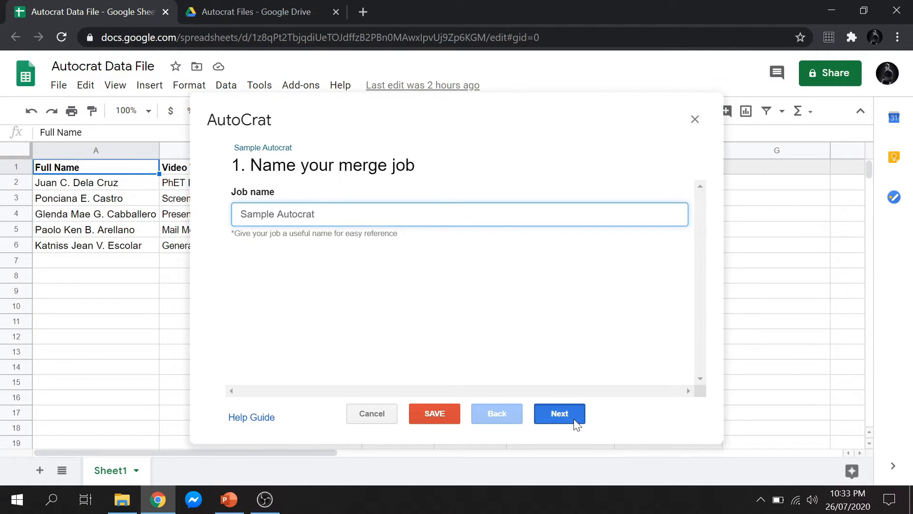
left_click(560, 413)
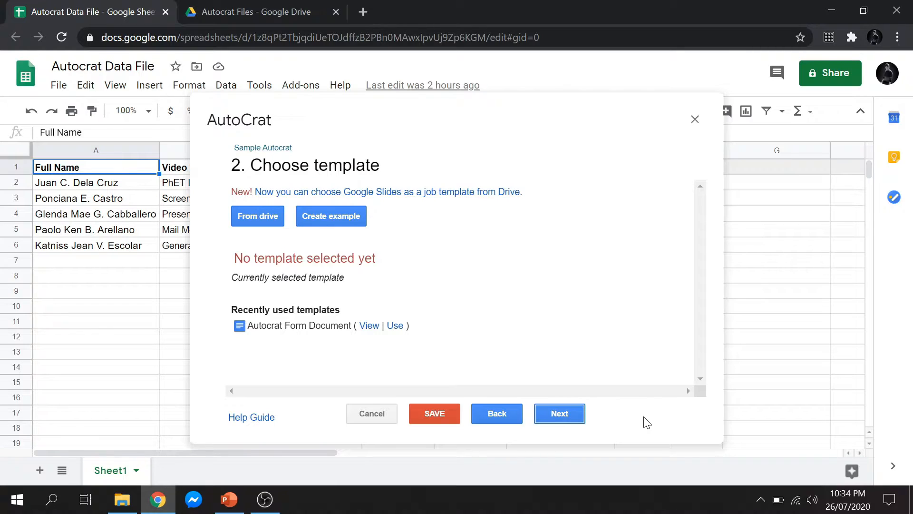
Choose Autocrat Form Document from Drive as the template and continue to data mapping.
left_click(257, 216)
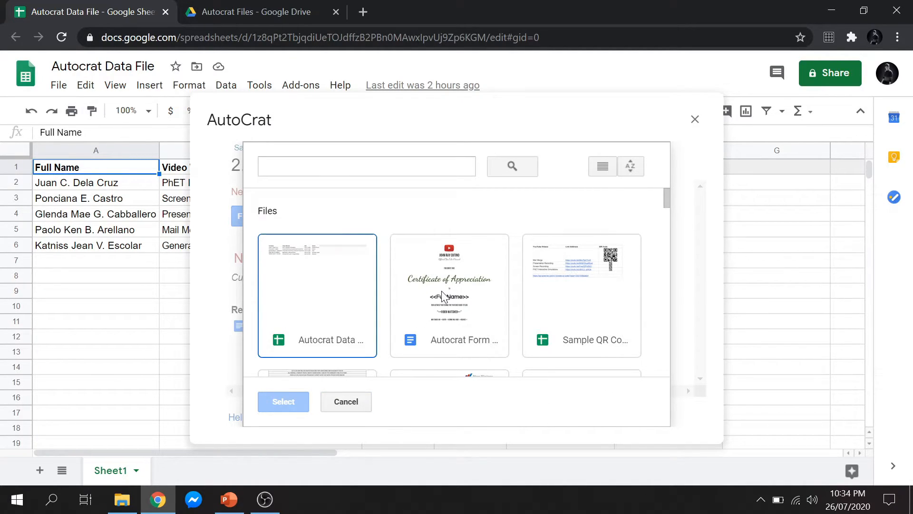
left_click(449, 295)
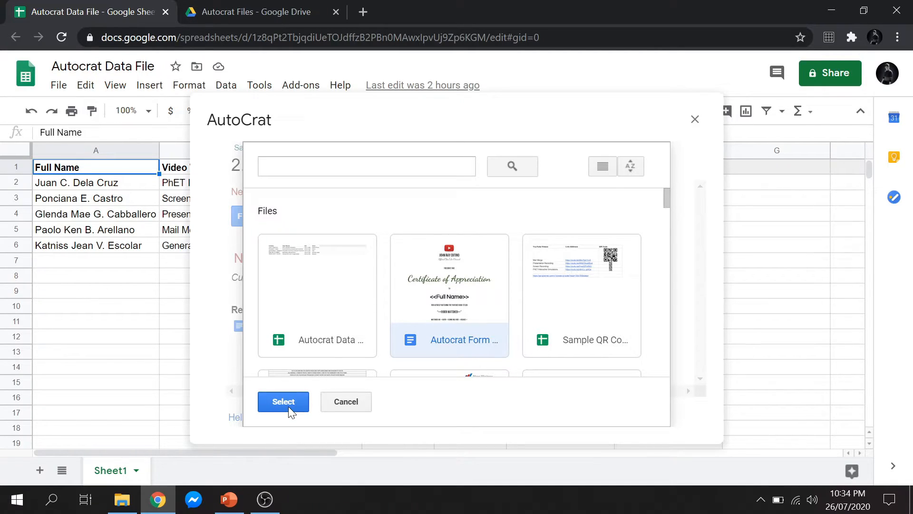
left_click(283, 402)
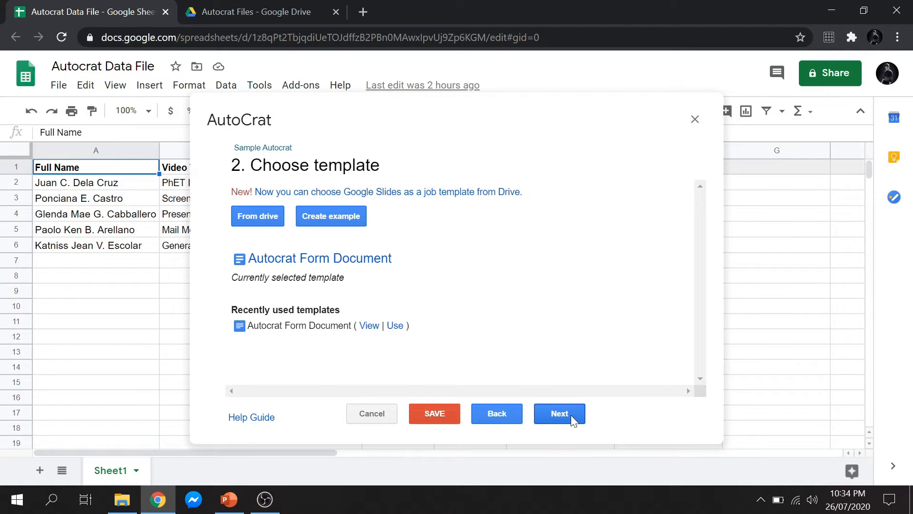
left_click(560, 413)
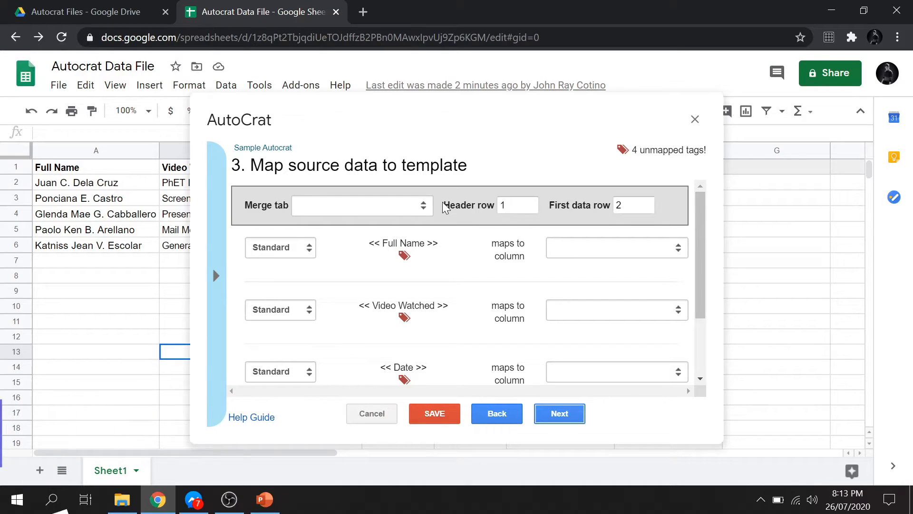
Set Sheet1 as the merge tab, map the tags to their columns and continue to file settings.
left_click(361, 206)
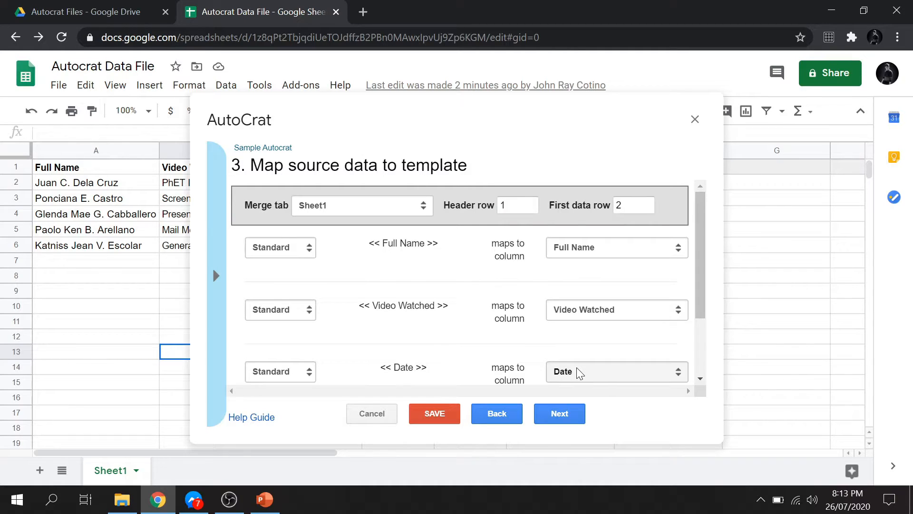
mouse_move(583, 348)
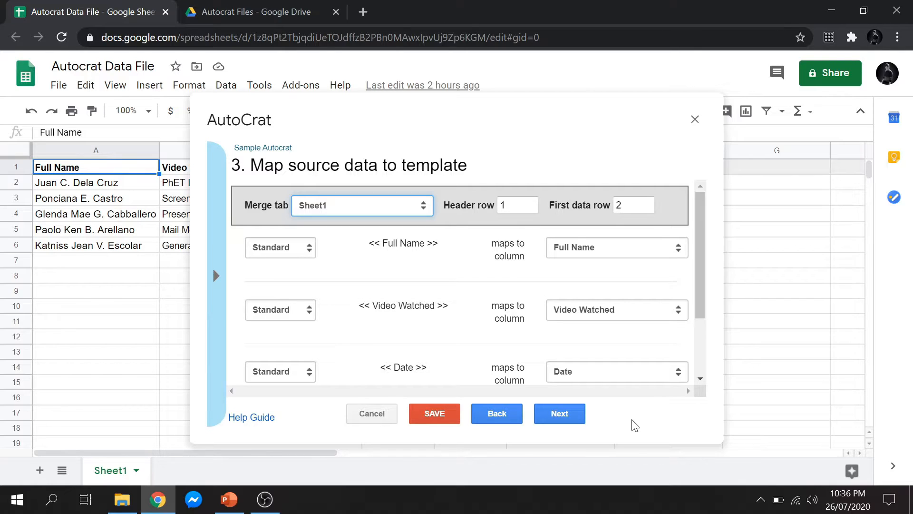
left_click(617, 247)
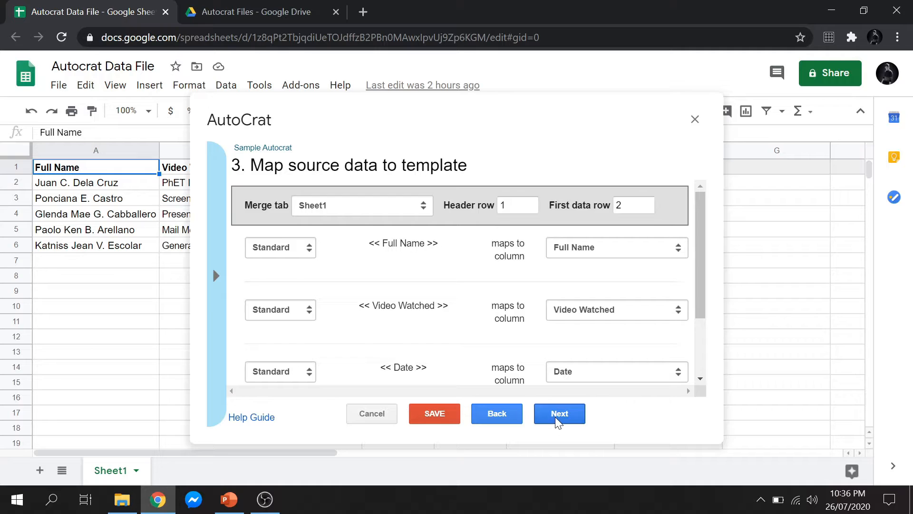
left_click(559, 413)
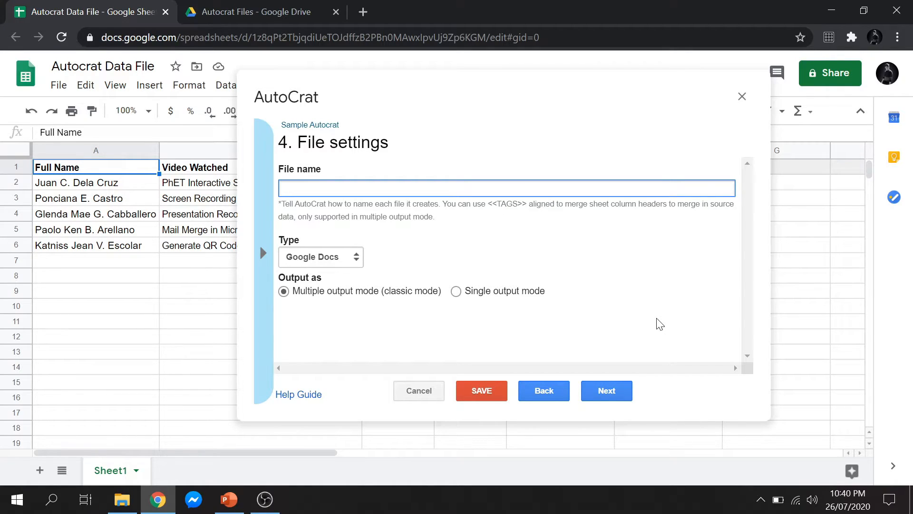
mouse_move(584, 274)
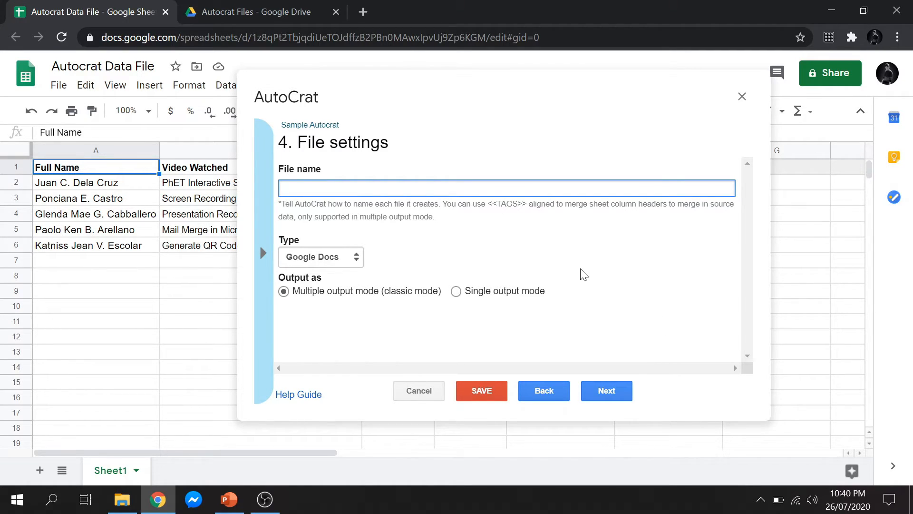
Name output files '<<Full Name>> Certificate' as PDF type and continue to destination folders.
type("<<")
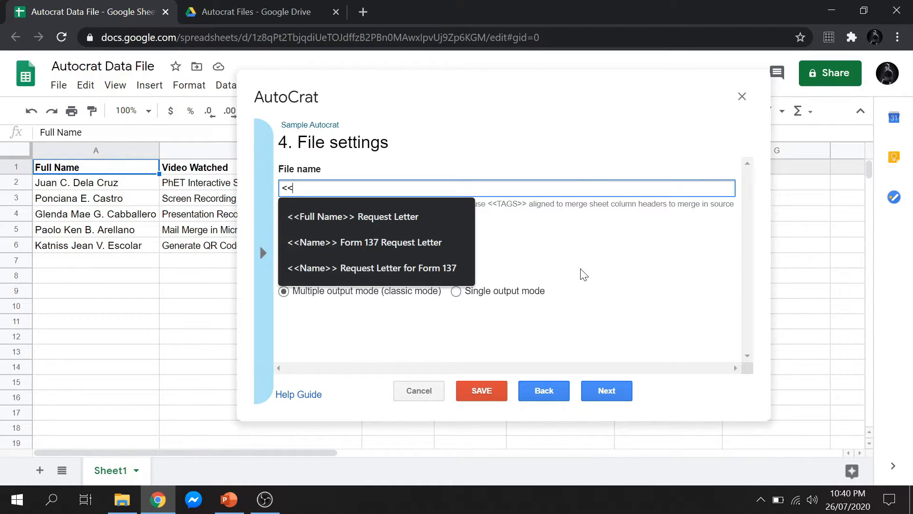
type("Full Name>>")
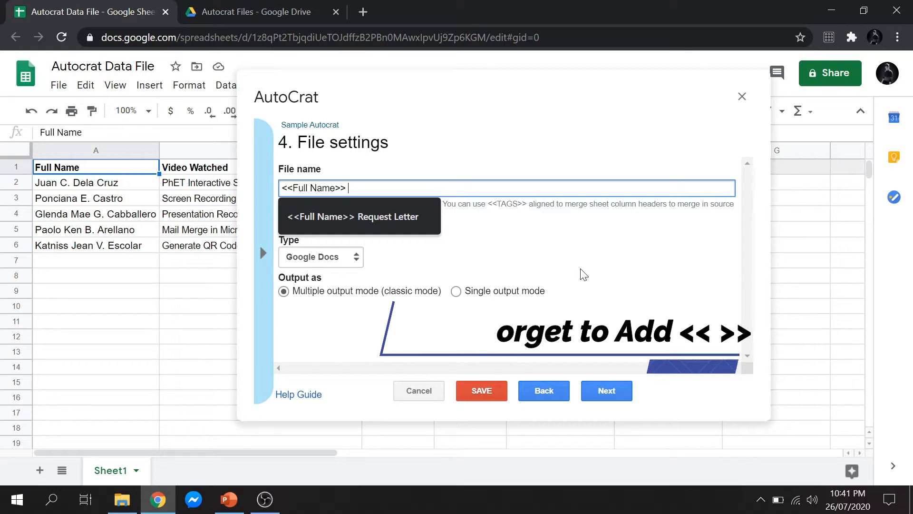
type("C")
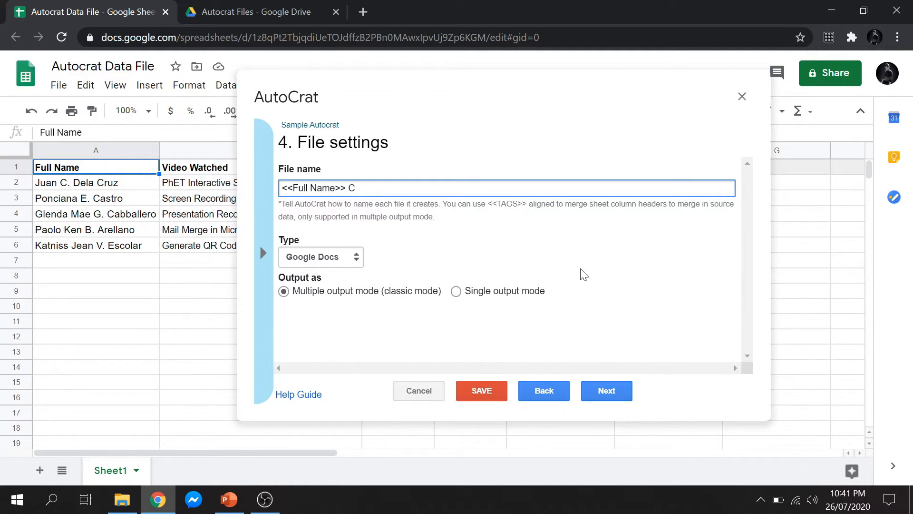
type("erticat")
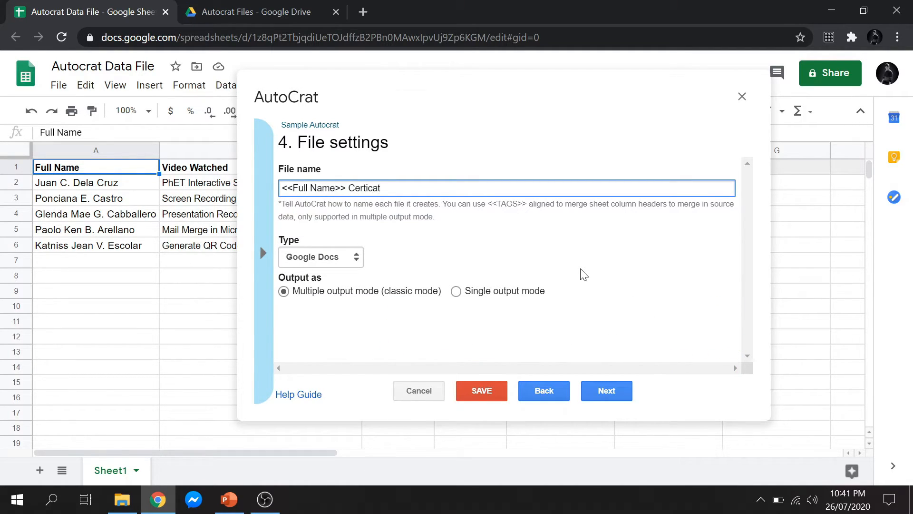
type("e")
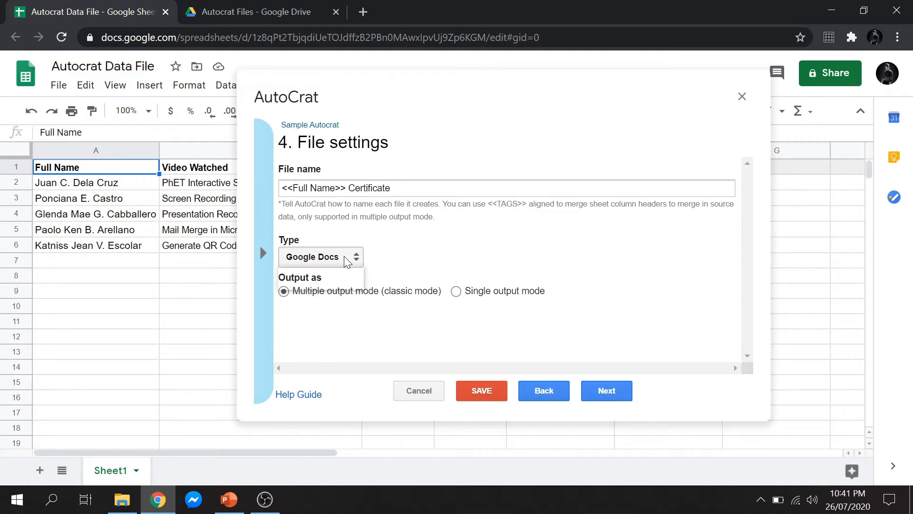
left_click(320, 257)
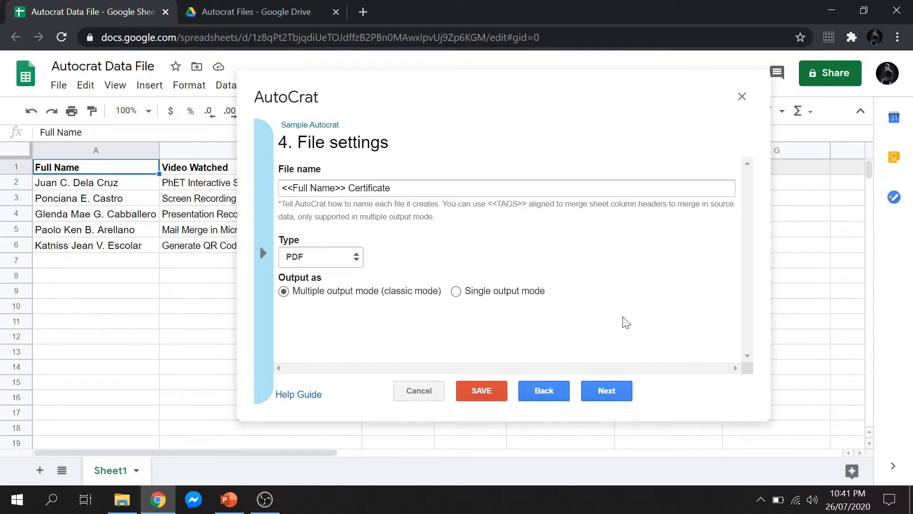
left_click(607, 391)
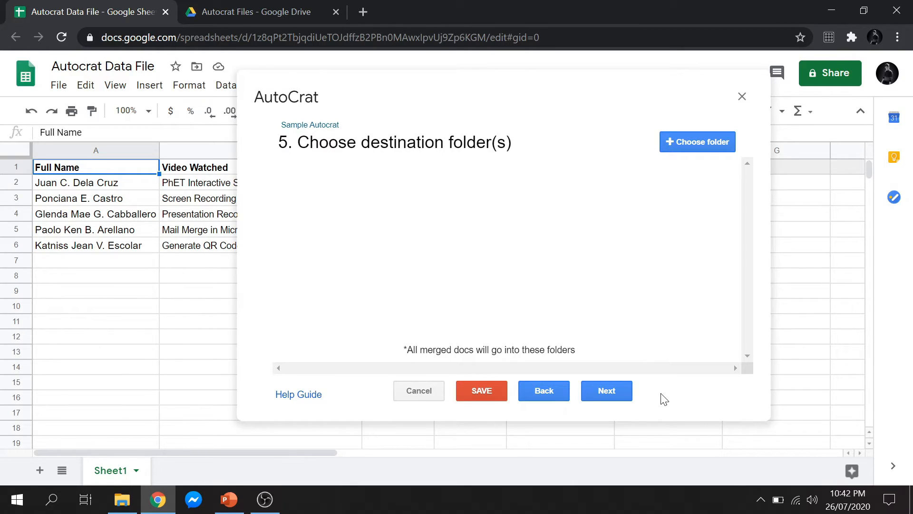
Set Autocrat Merged Files as the destination folder and continue to folder reference.
left_click(697, 142)
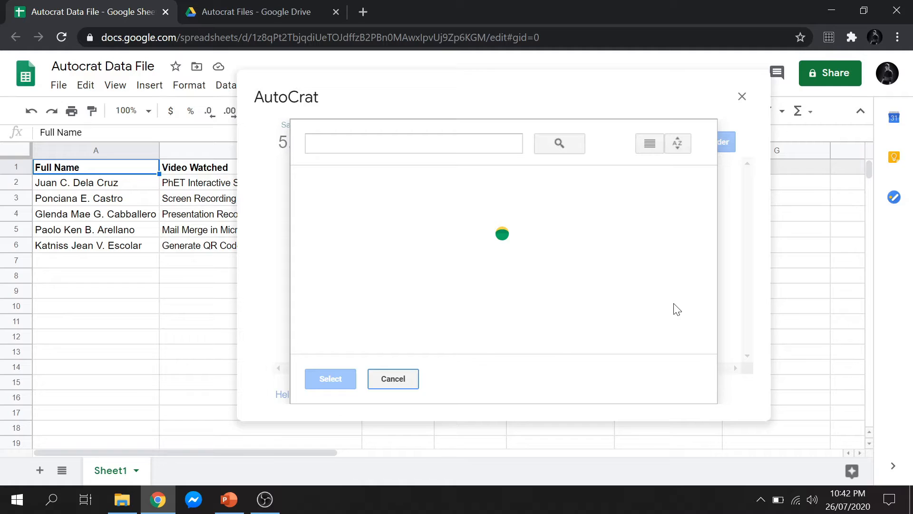
left_click(364, 228)
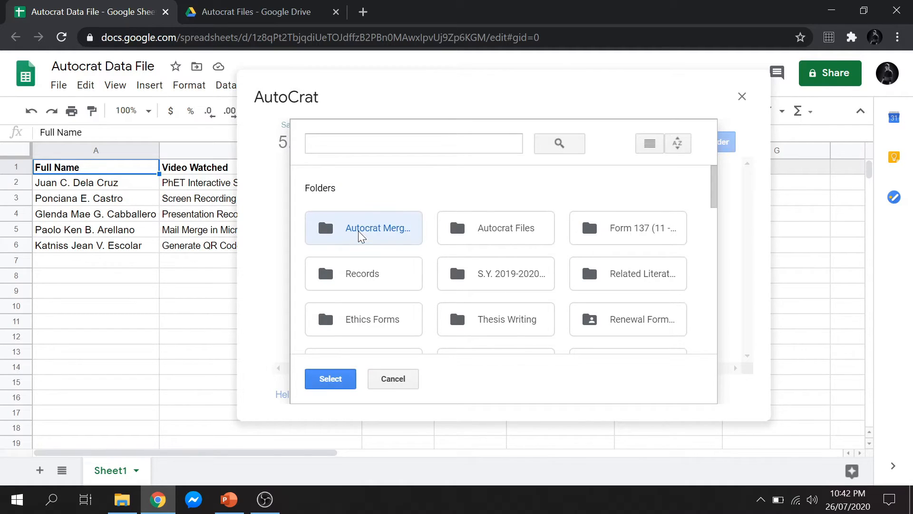
left_click(331, 379)
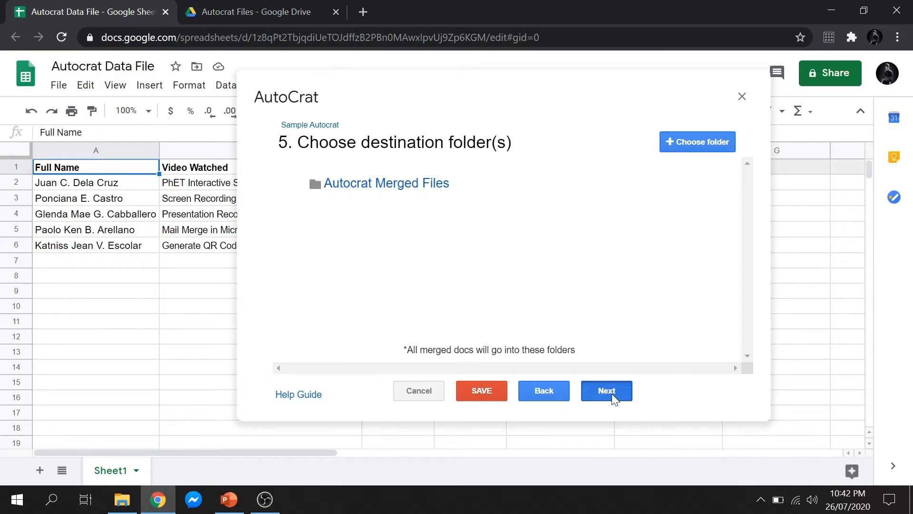
left_click(607, 390)
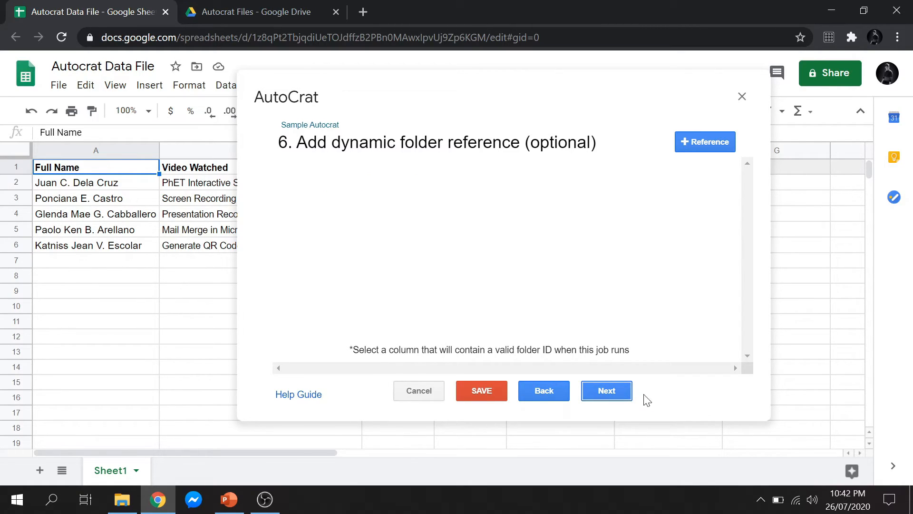
mouse_move(676, 407)
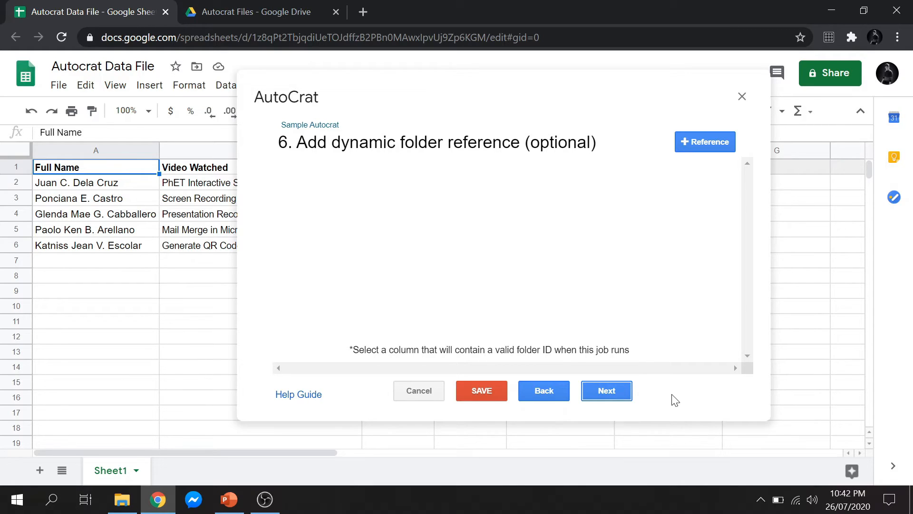
Skip folder reference, merge condition, sharing and triggers, then save the Sample Autocrat job.
left_click(607, 390)
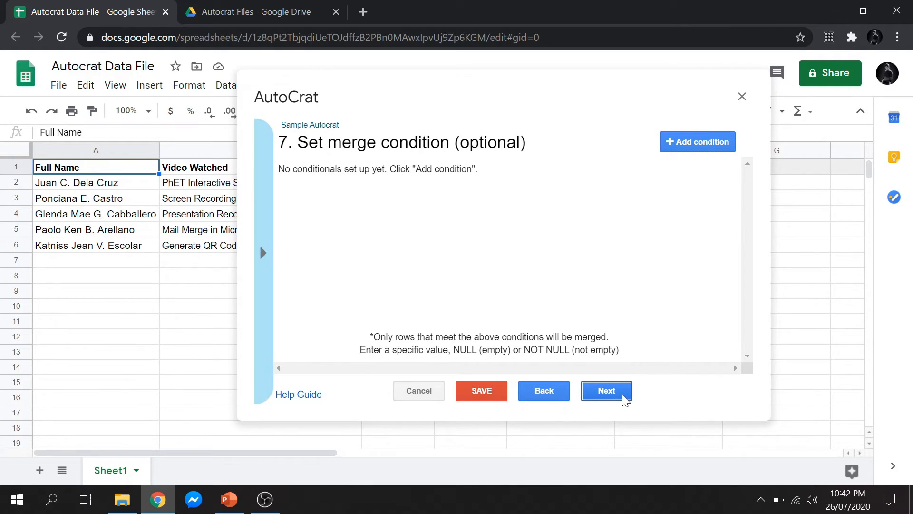
left_click(607, 390)
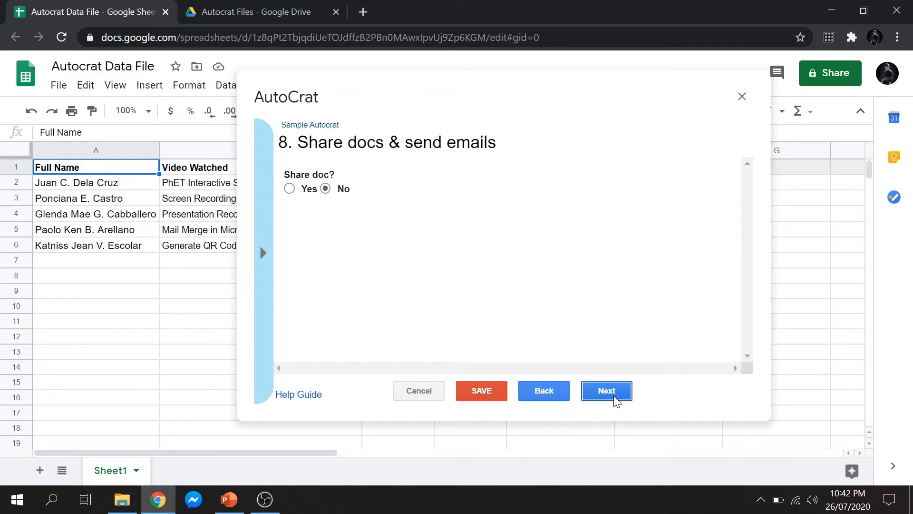
left_click(607, 391)
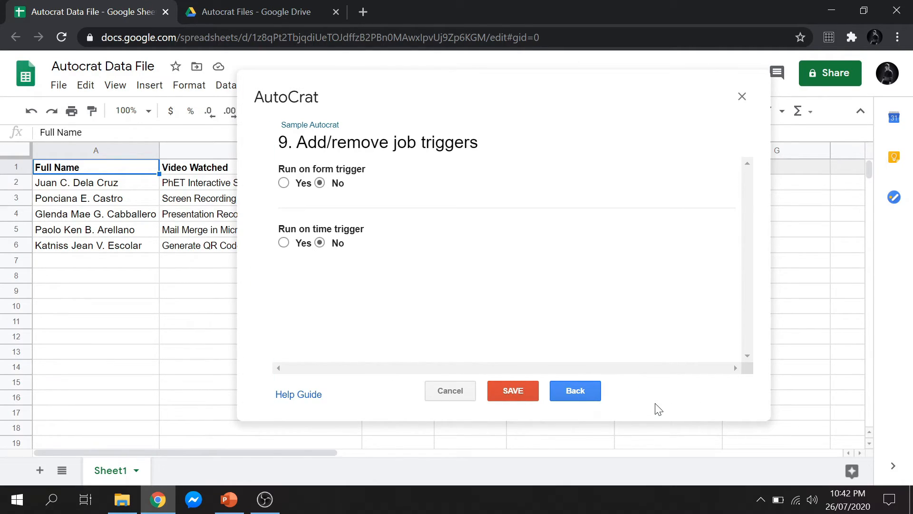
mouse_move(644, 323)
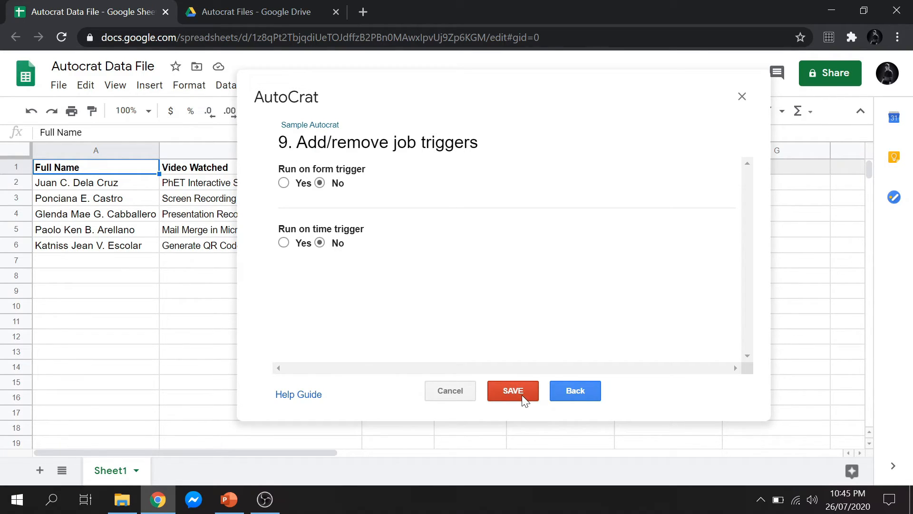
left_click(513, 390)
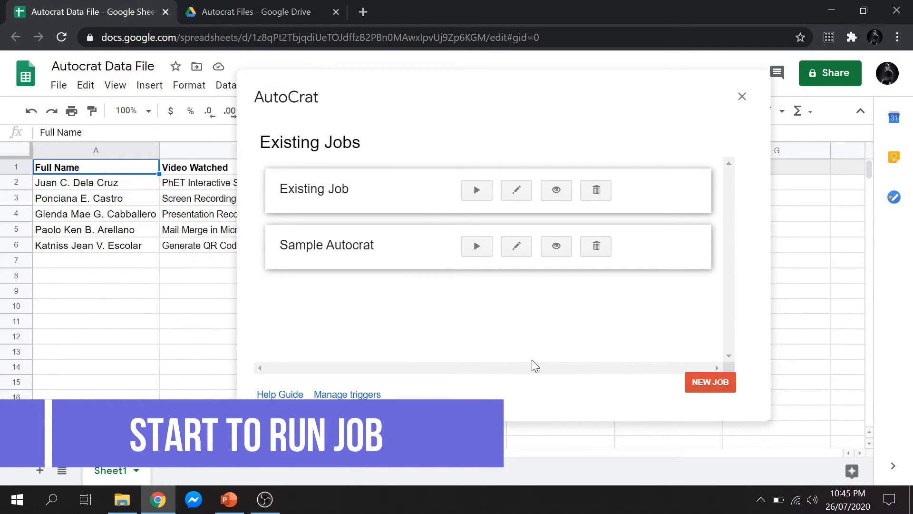
Run the Sample Autocrat job on the five rows and close the progress window.
left_click(477, 246)
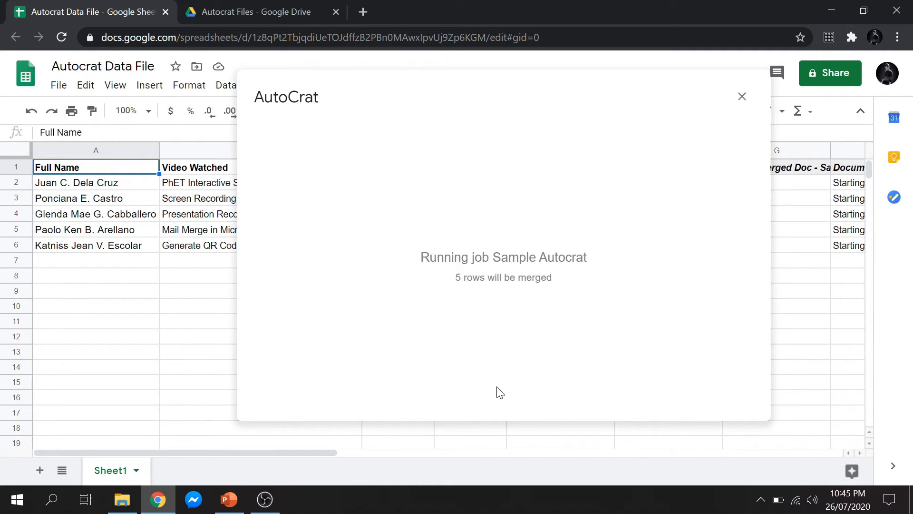
mouse_move(688, 308)
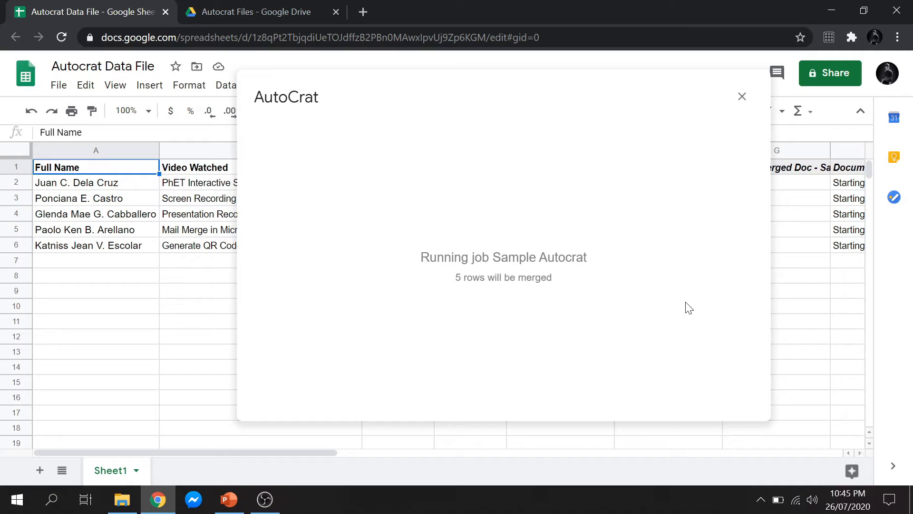
mouse_move(721, 243)
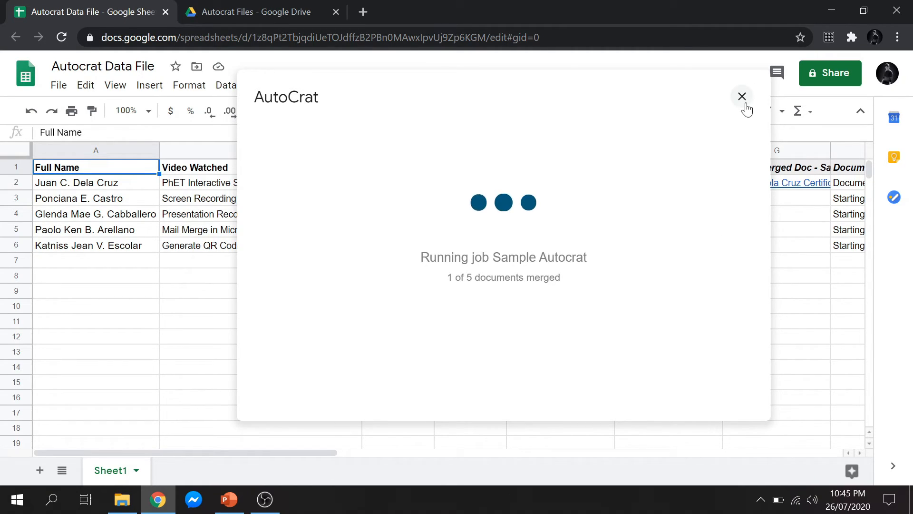
left_click(743, 95)
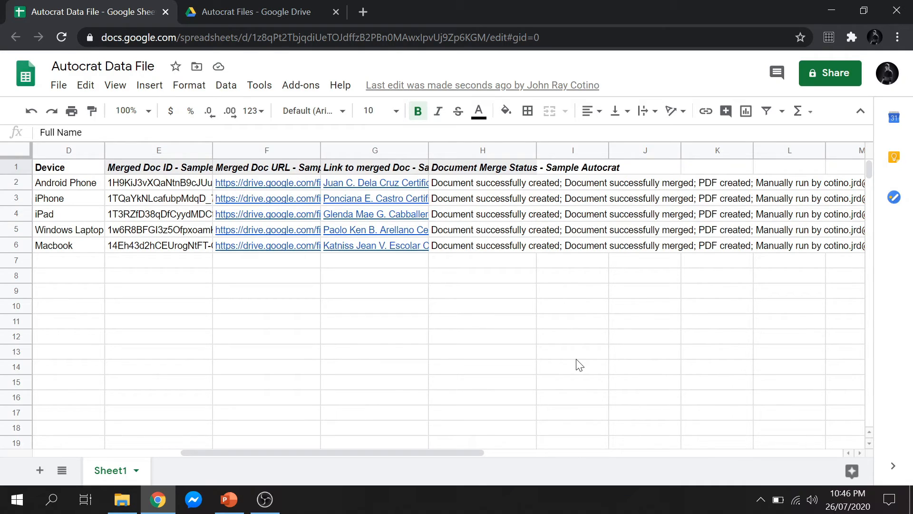
mouse_move(279, 189)
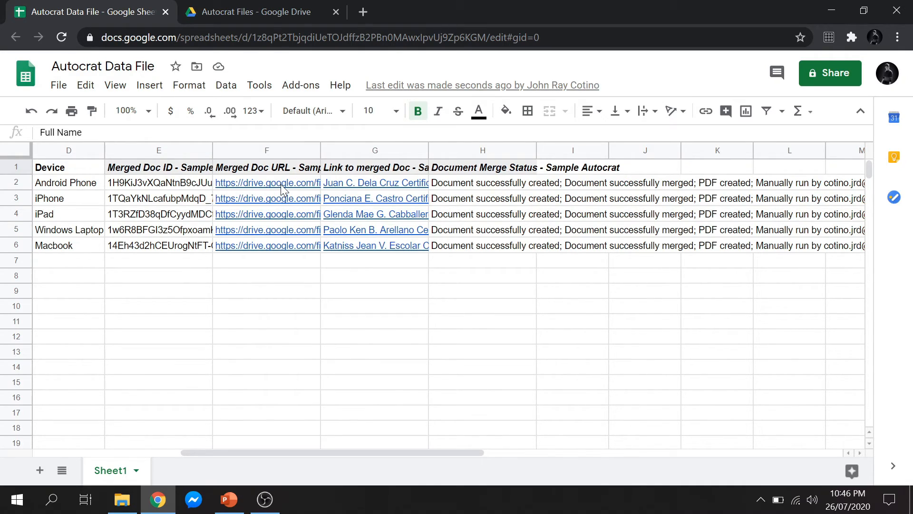
Follow the Merged Doc URL in F2 to the first generated certificate in Drive.
left_click(267, 183)
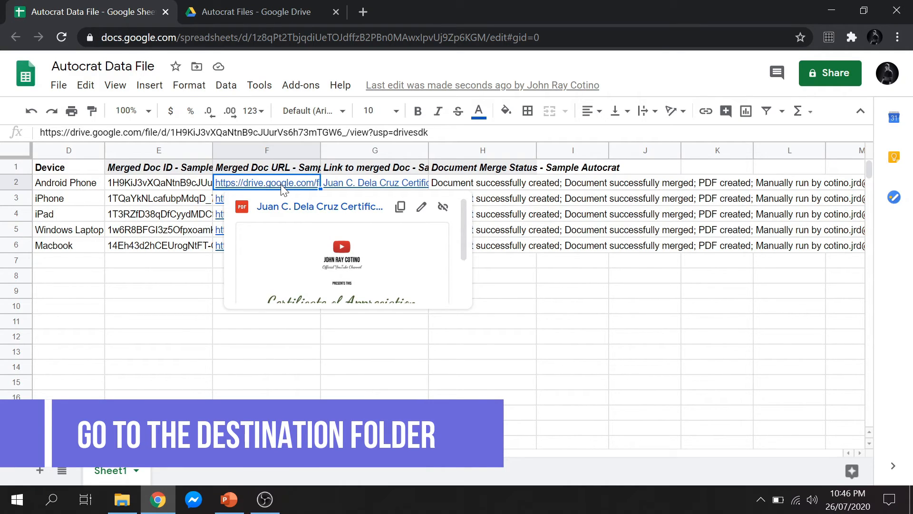
left_click(255, 13)
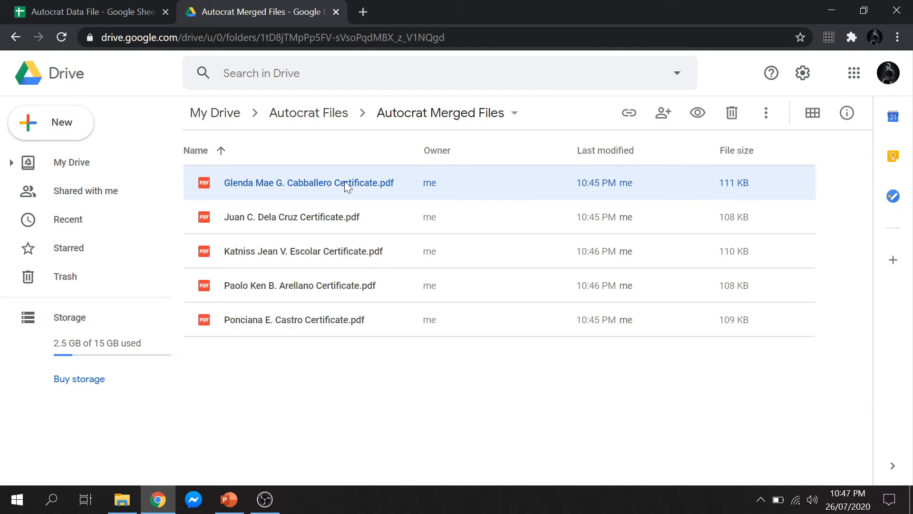
double_click(308, 182)
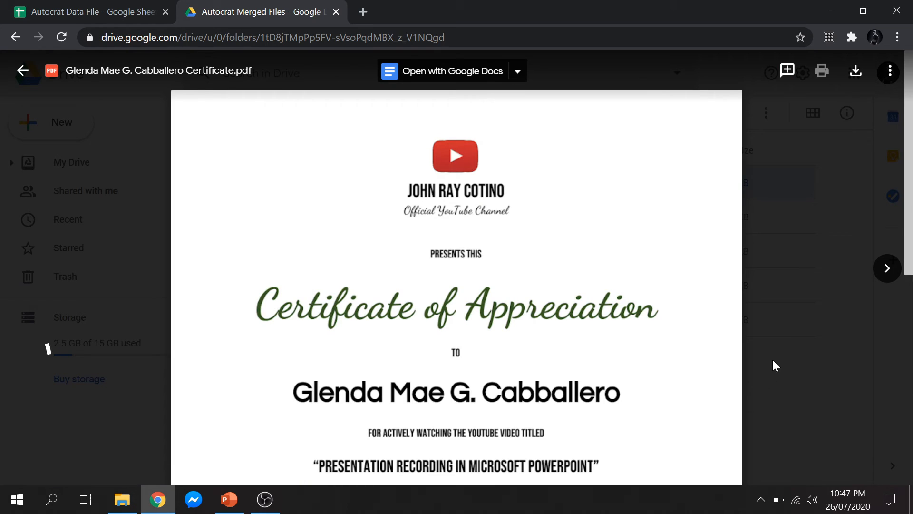